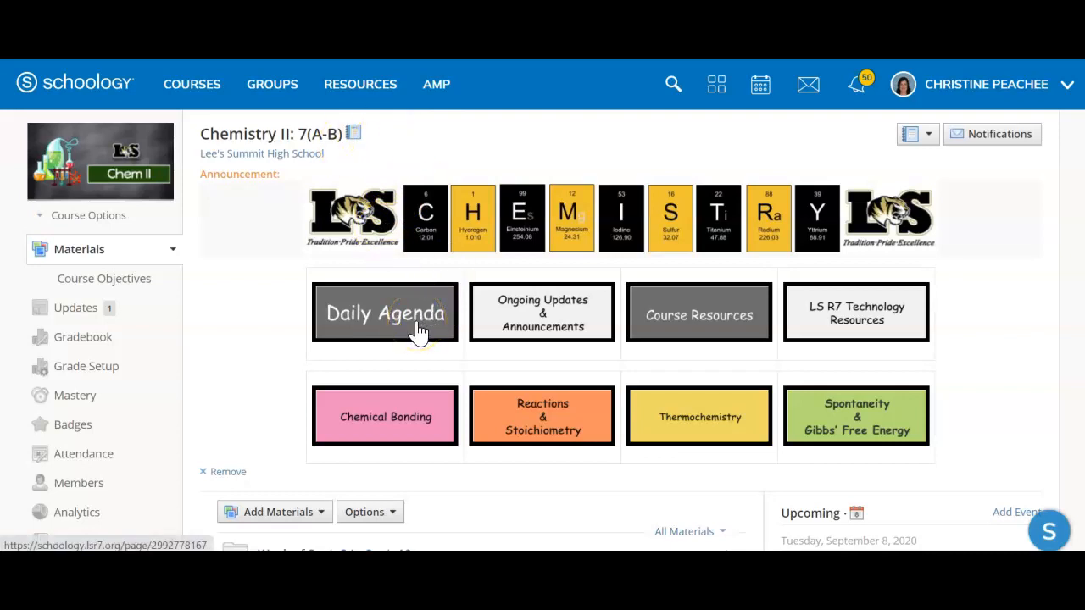
Open the Daily Agenda page from the Chemistry II course home
{"action": "left_click", "coordinate": [384, 311]}
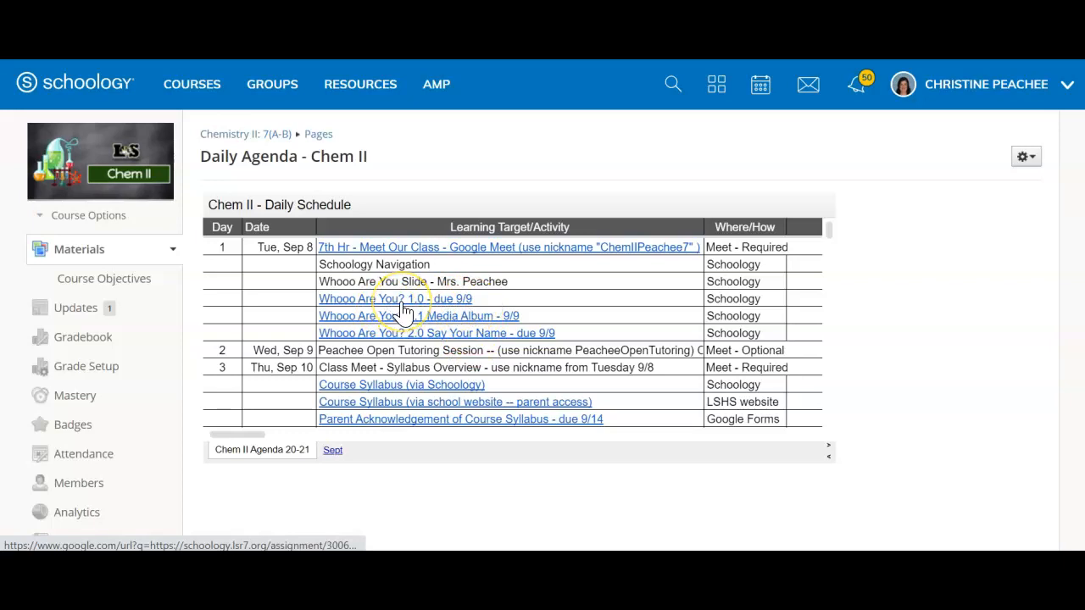
{"action": "mouse_move", "coordinate": [593, 292]}
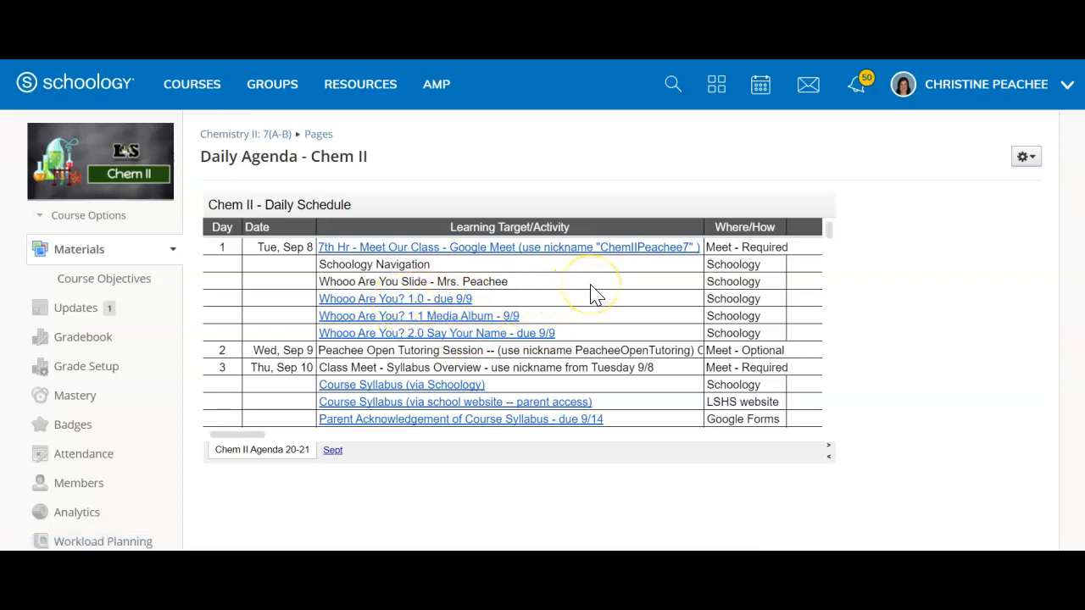